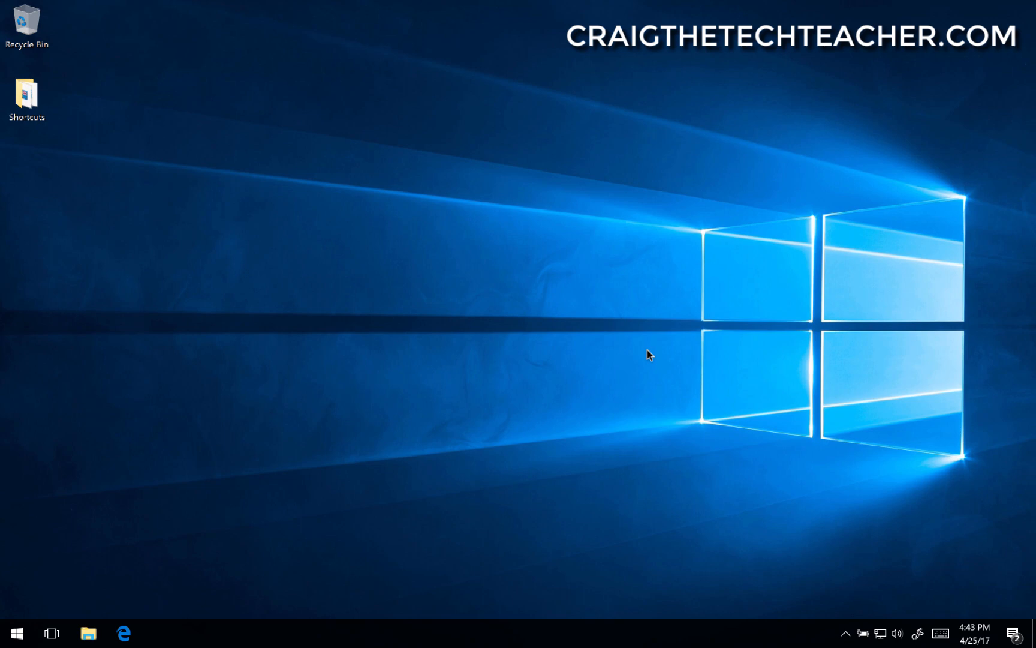
{"action": "mouse_move", "coordinate": [477, 425]}
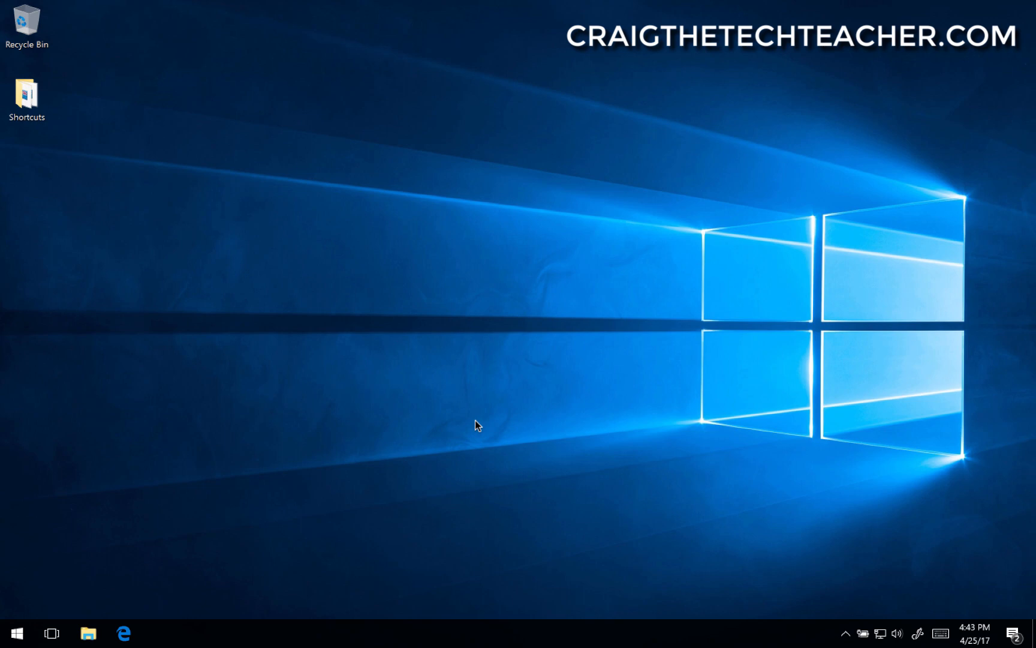
{"action": "mouse_move", "coordinate": [229, 464]}
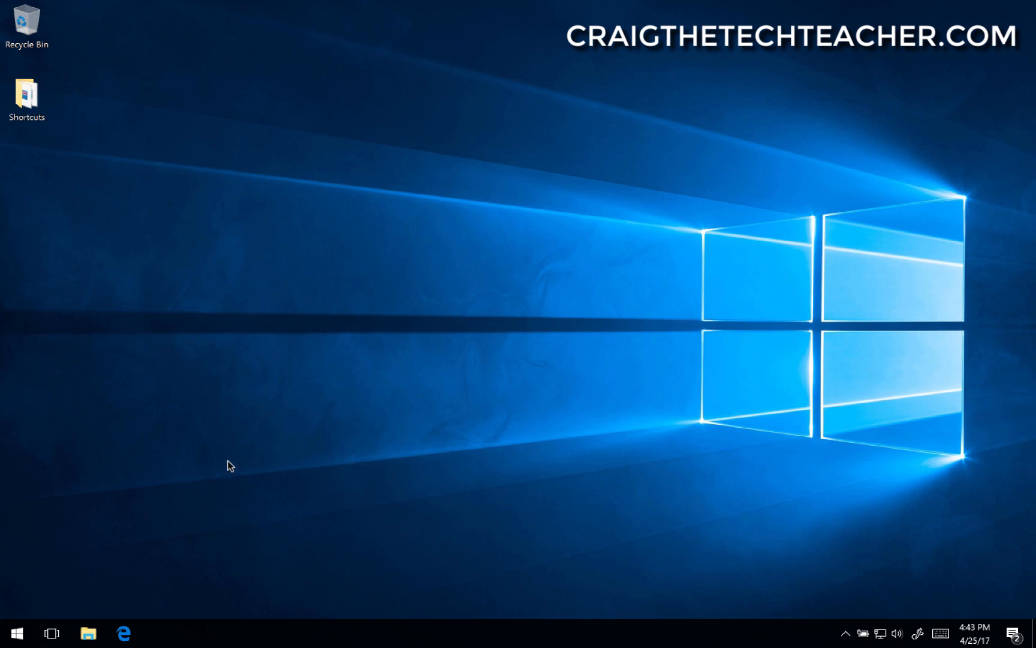
{"action": "mouse_move", "coordinate": [146, 600]}
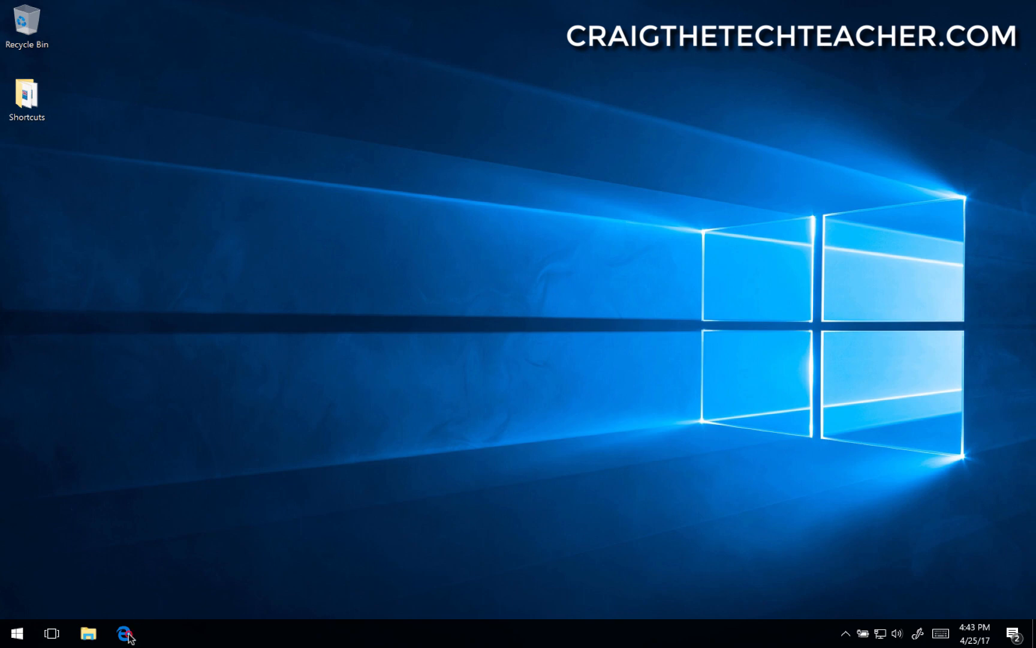
- Launch Edge and navigate to the craigthetechteacher.com home page via the address box
{"action": "left_click", "coordinate": [125, 633]}
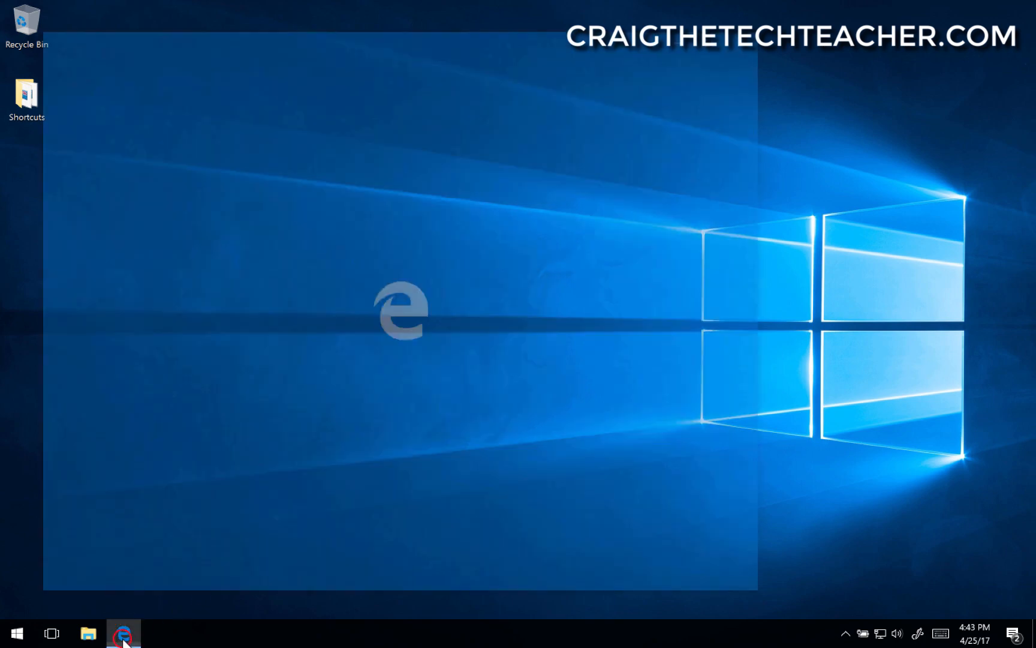
{"action": "left_click", "coordinate": [122, 632]}
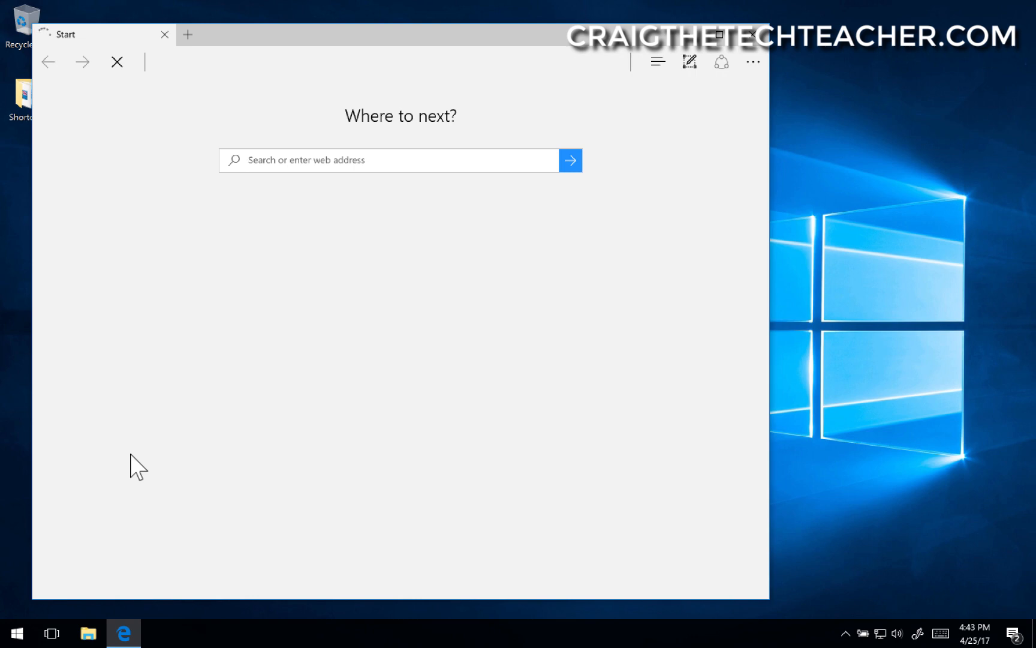
{"action": "type", "text": "www.google.com/chrome/"}
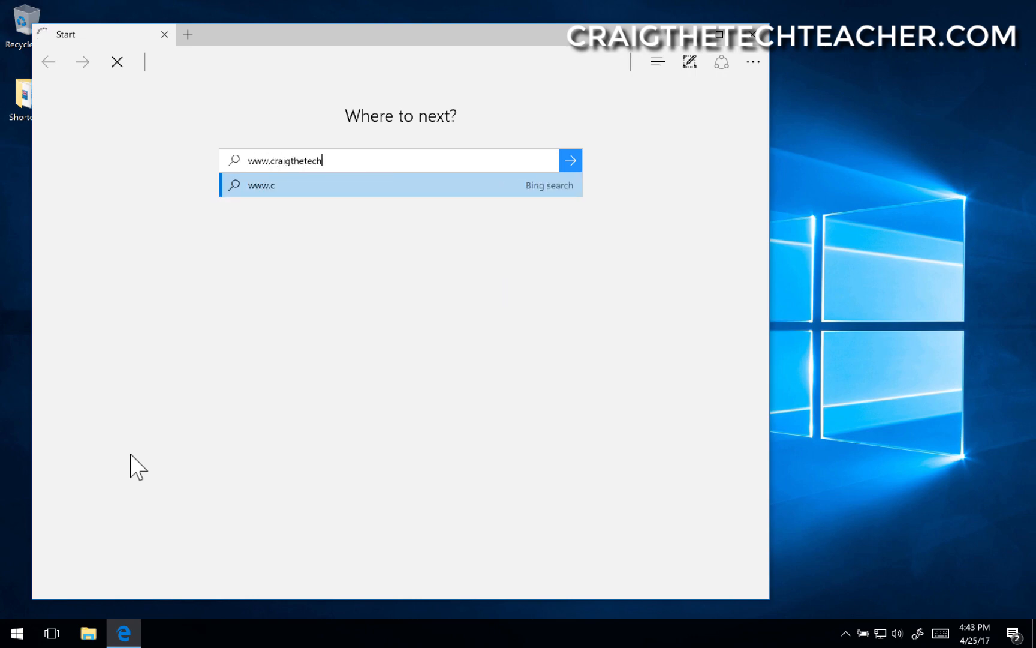
{"action": "type", "text": "teacher.com"}
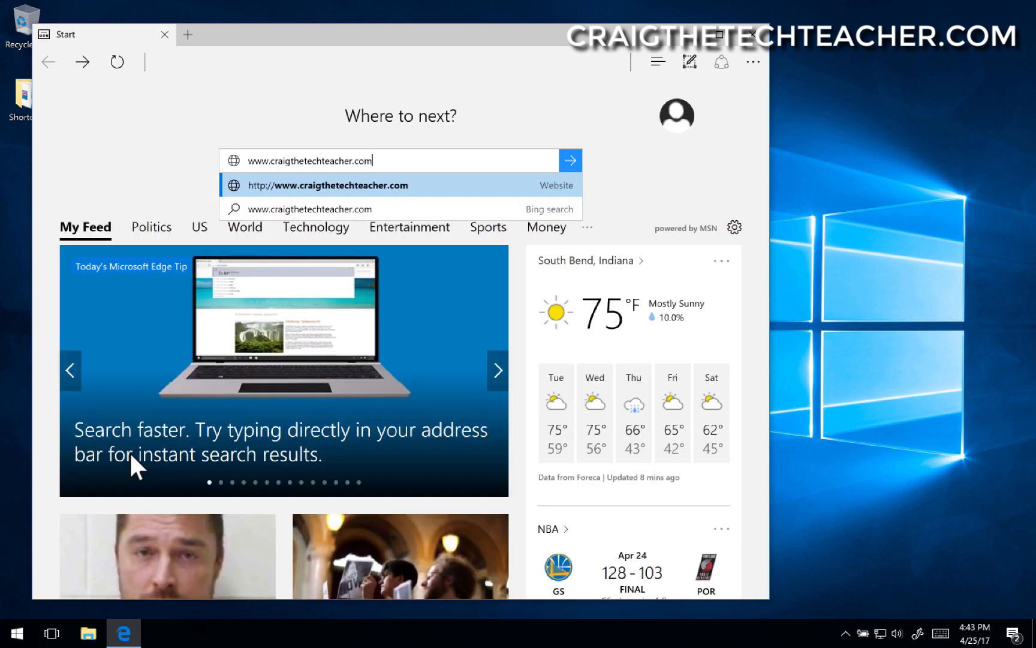
{"action": "left_click", "coordinate": [327, 184]}
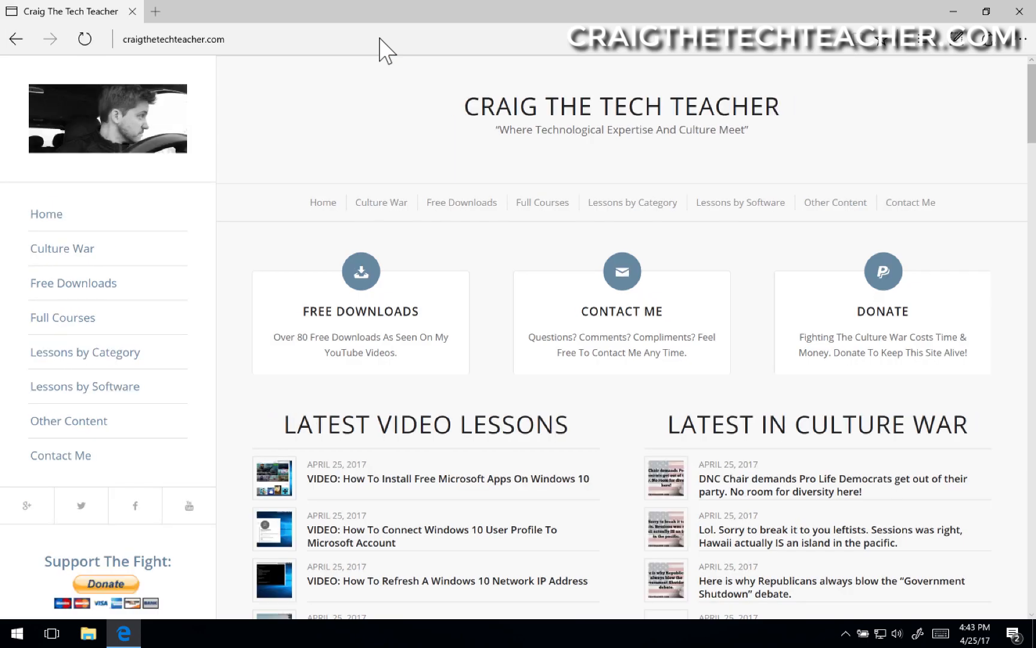
{"action": "mouse_move", "coordinate": [361, 271]}
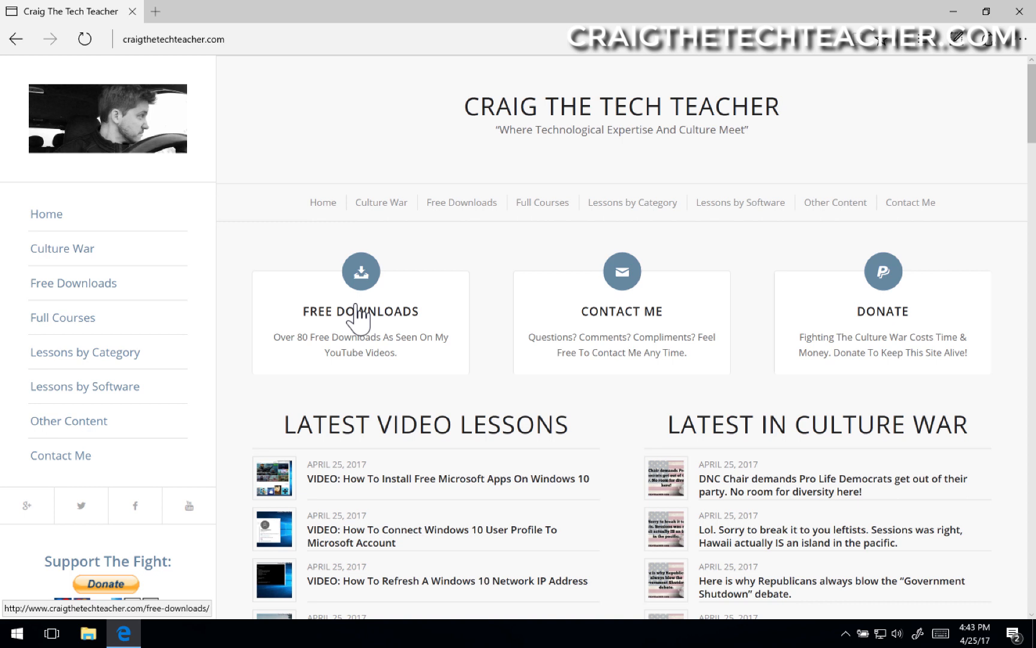
{"action": "mouse_move", "coordinate": [360, 271]}
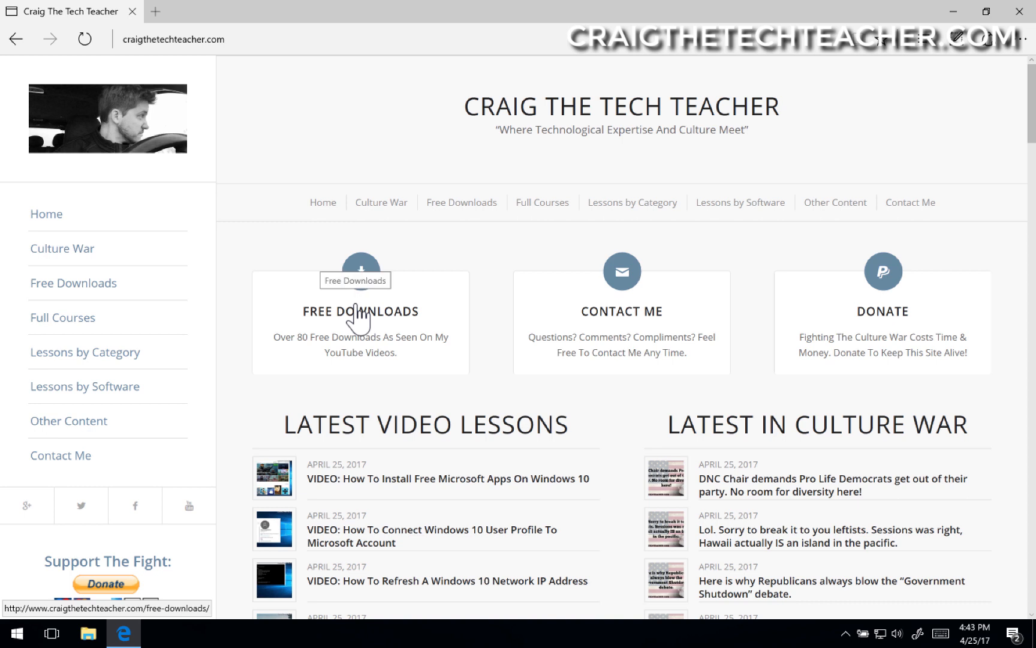
- Start heading to the site's Free Downloads page
{"action": "left_click", "coordinate": [360, 271]}
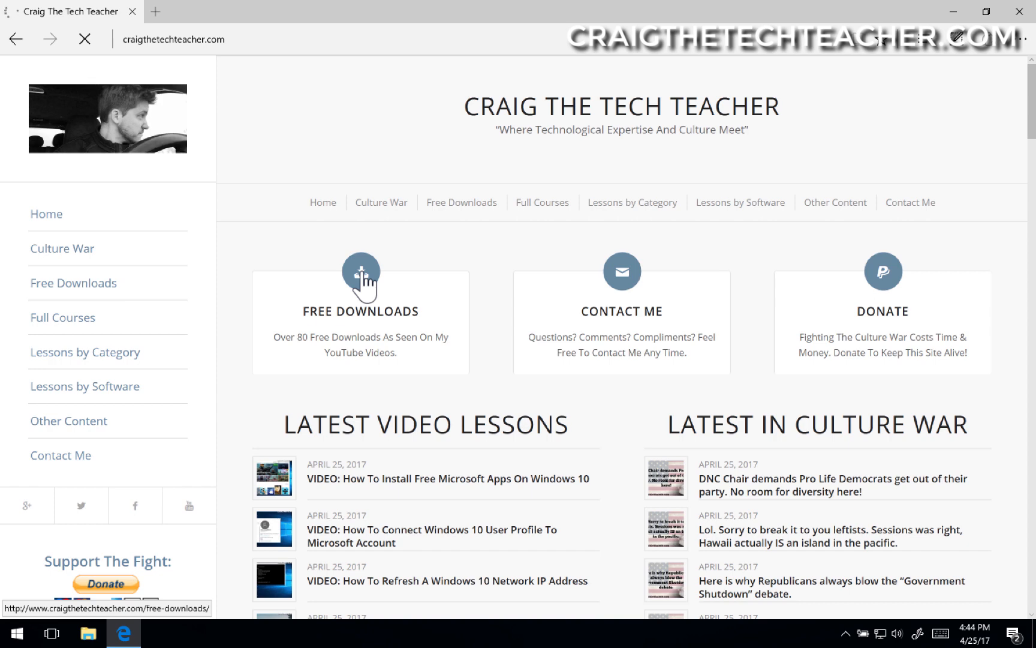
- Load the Free Downloads page and scroll to the Browsers & Plugins section listing Google Chrome
{"action": "left_click", "coordinate": [360, 270]}
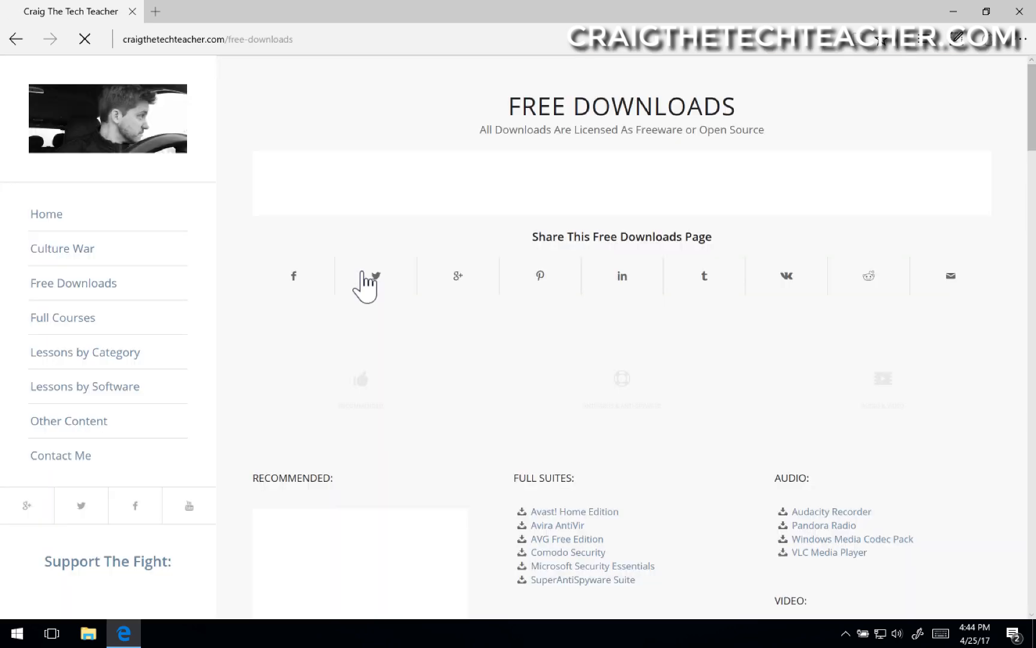
{"action": "scroll", "scroll_direction": "down", "scroll_amount": 3}
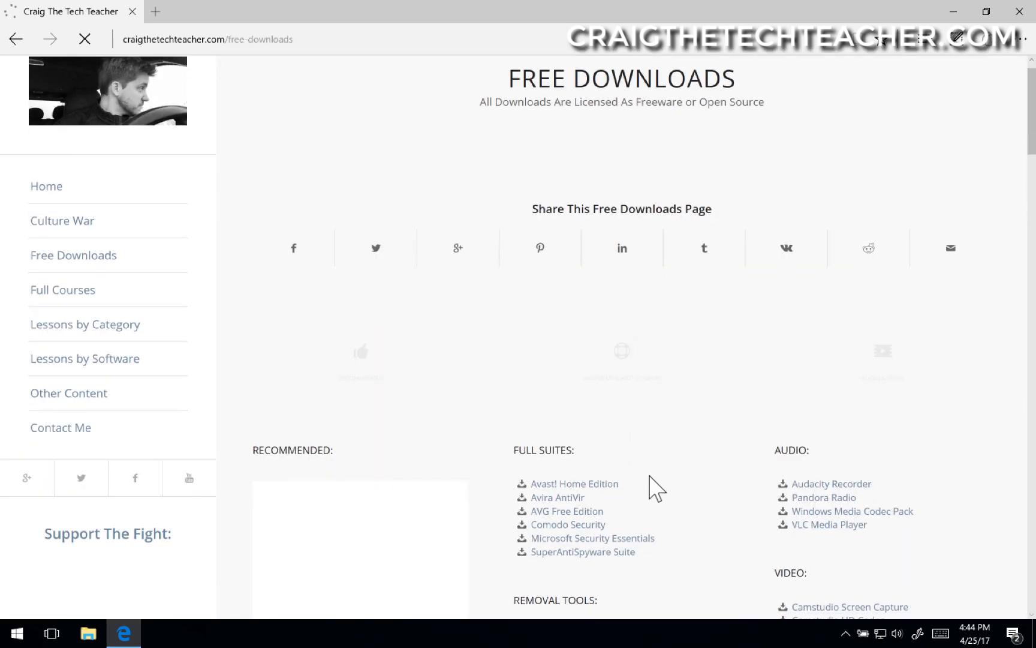
{"action": "scroll", "scroll_direction": "down", "scroll_amount": 3}
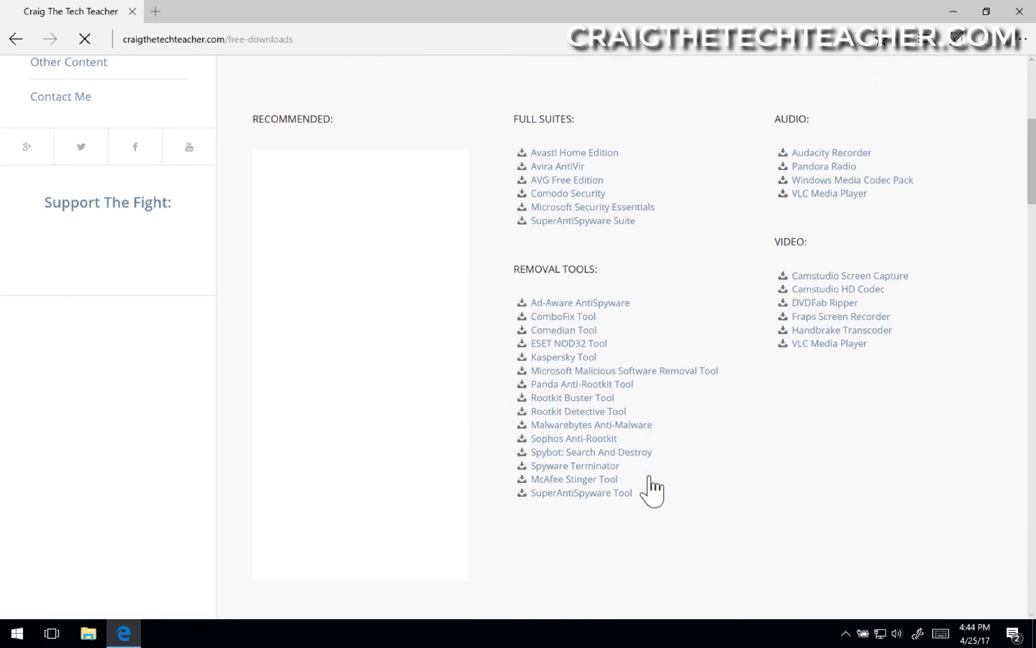
{"action": "scroll", "scroll_direction": "down", "scroll_amount": 3}
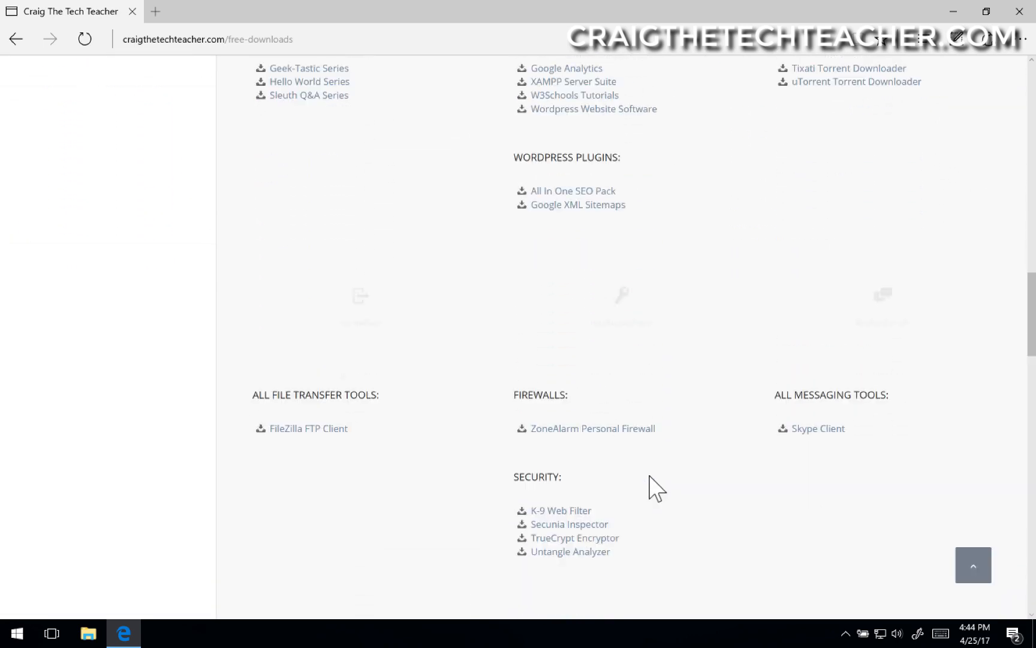
{"action": "scroll", "scroll_direction": "up", "scroll_amount": 3}
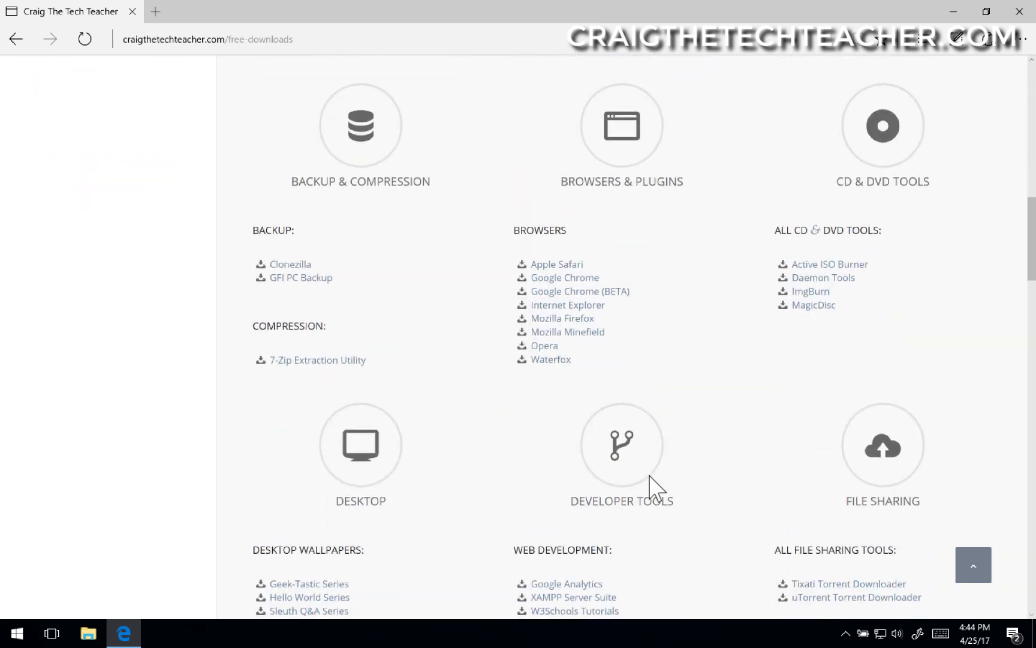
{"action": "scroll", "scroll_direction": "up", "scroll_amount": 3}
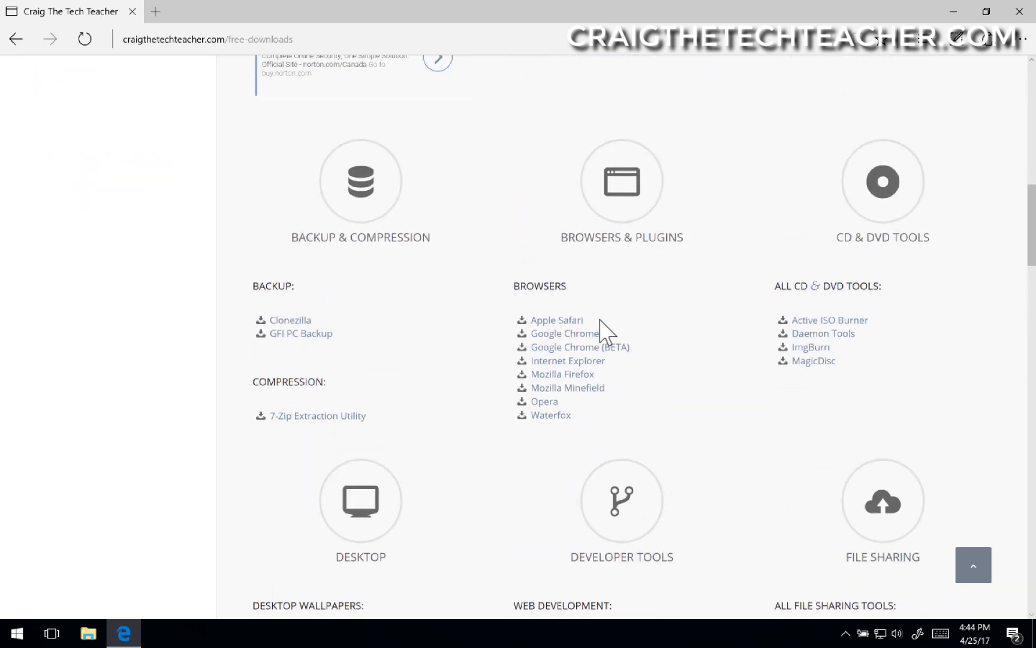
{"action": "mouse_move", "coordinate": [580, 346]}
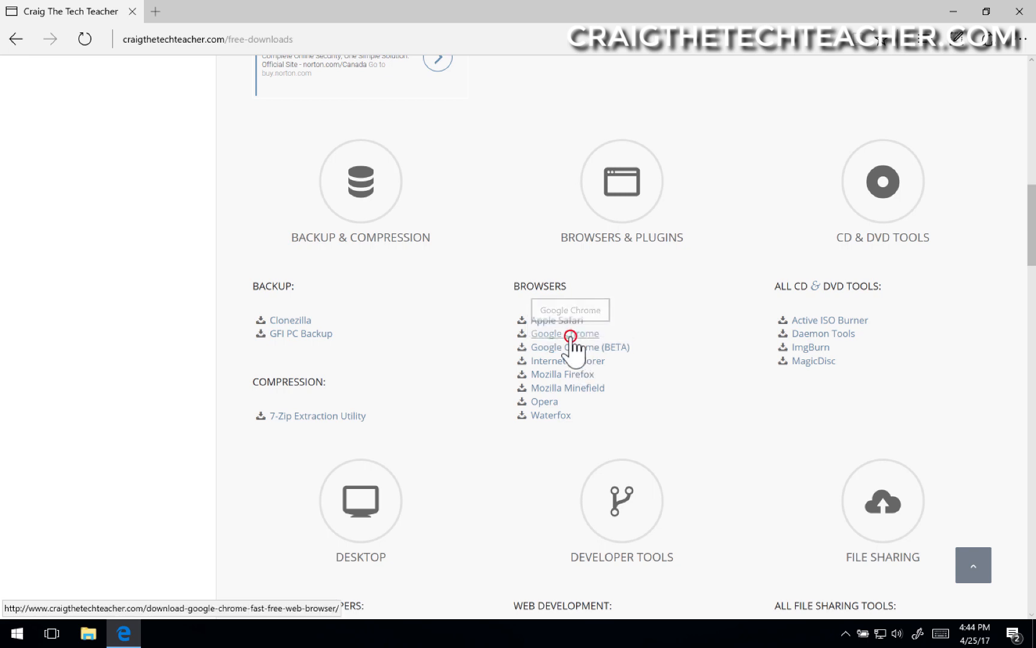
- Download Chrome for Windows, accepting the terms and saving ChromeSetup.exe
{"action": "left_click", "coordinate": [564, 333]}
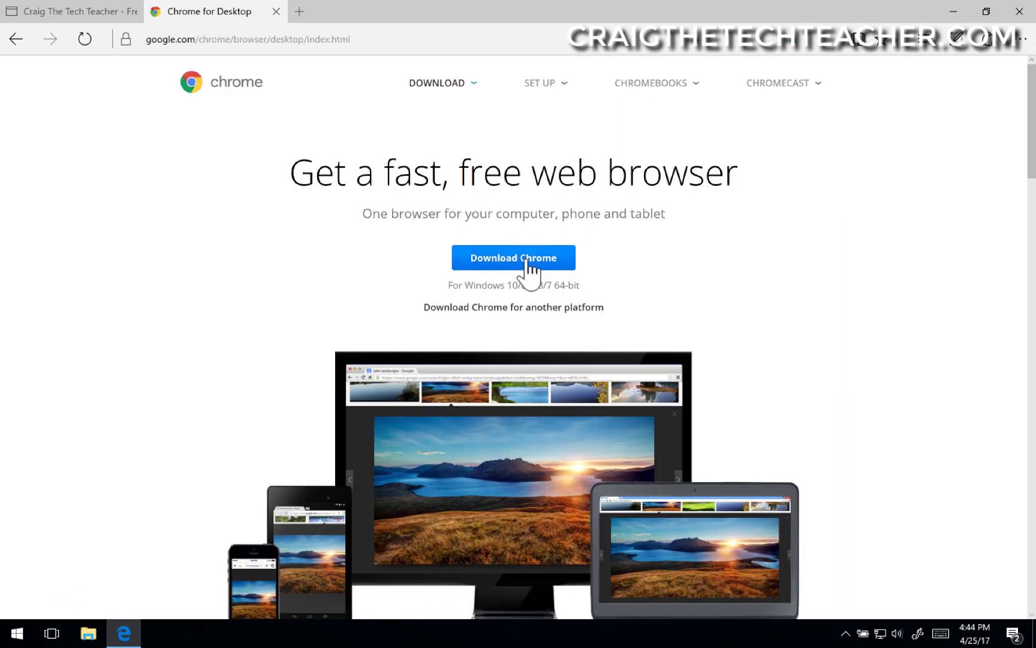
{"action": "left_click", "coordinate": [513, 256]}
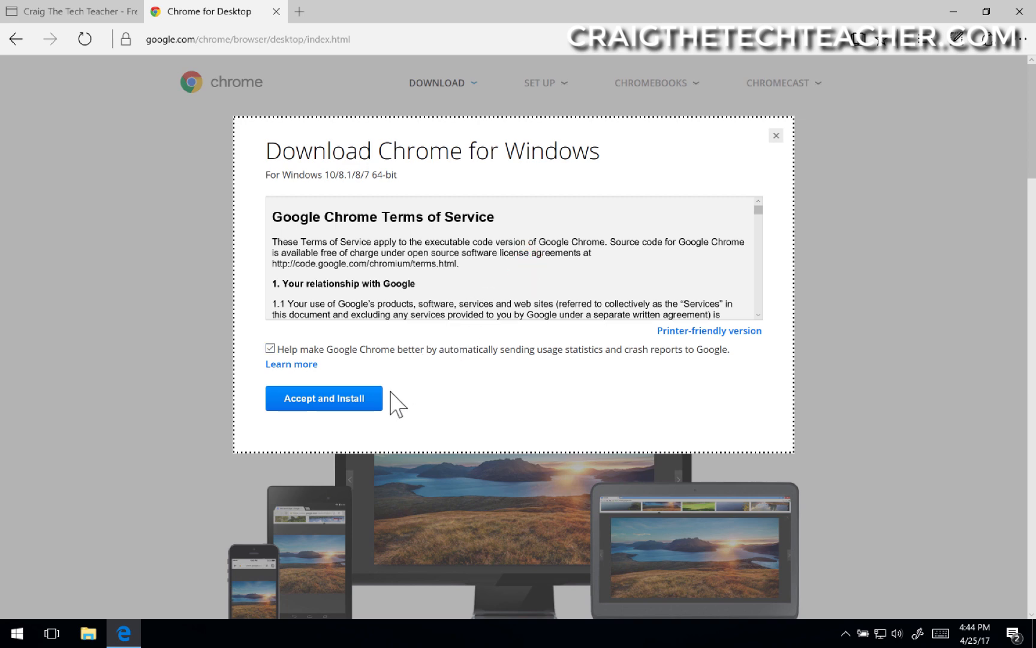
{"action": "left_click", "coordinate": [323, 398]}
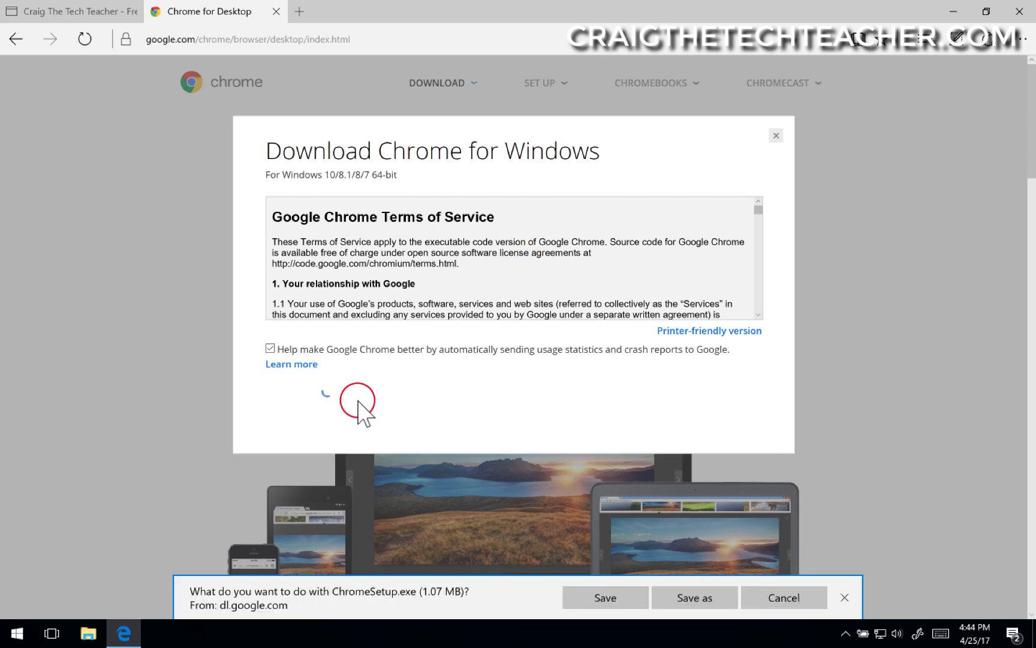
{"action": "left_click", "coordinate": [605, 597]}
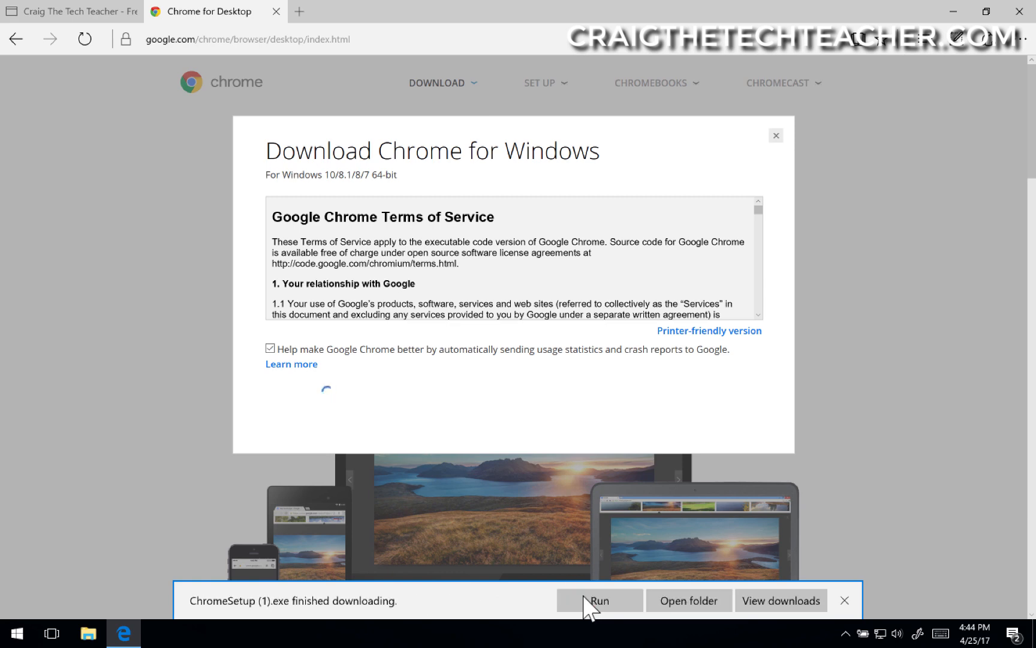
- Run the Chrome installer and approve the User Account Control prompt so Chrome installs and launches
{"action": "left_click", "coordinate": [599, 600]}
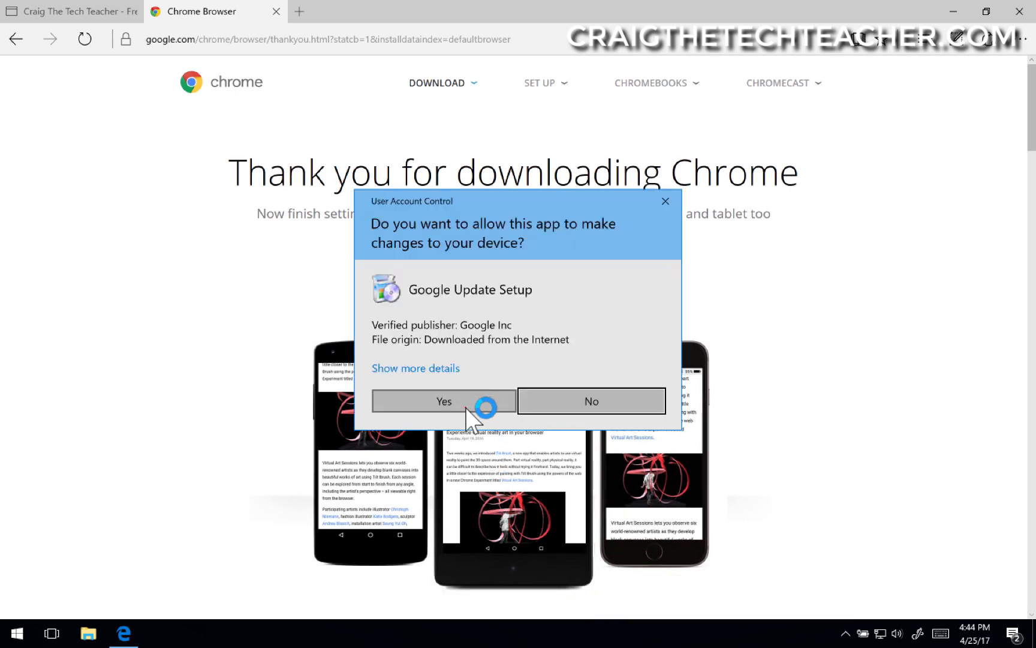
{"action": "left_click", "coordinate": [444, 400]}
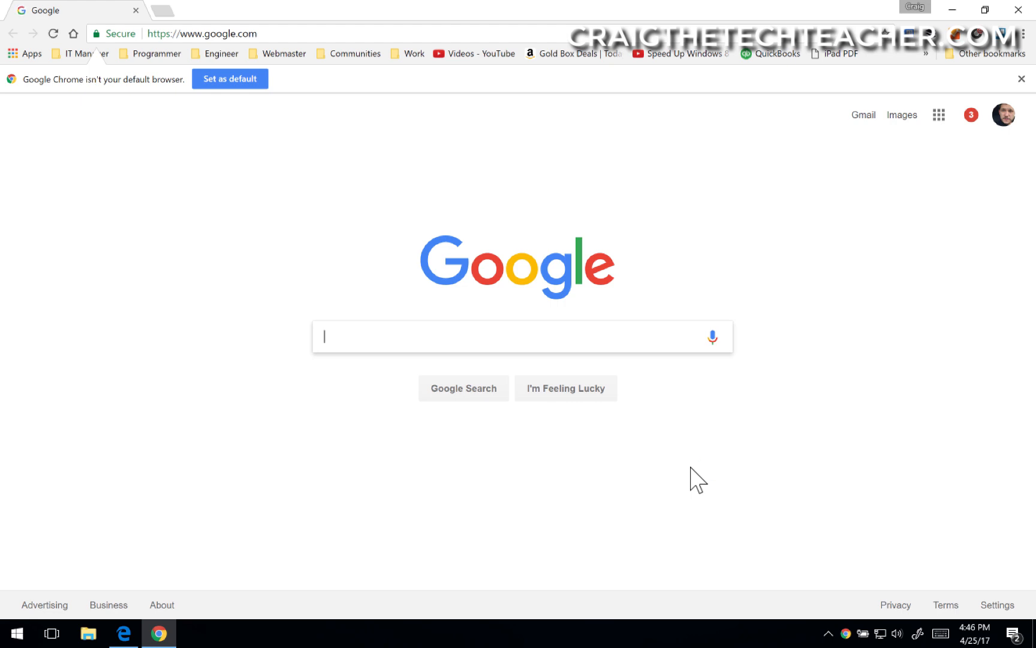
{"action": "mouse_move", "coordinate": [353, 37]}
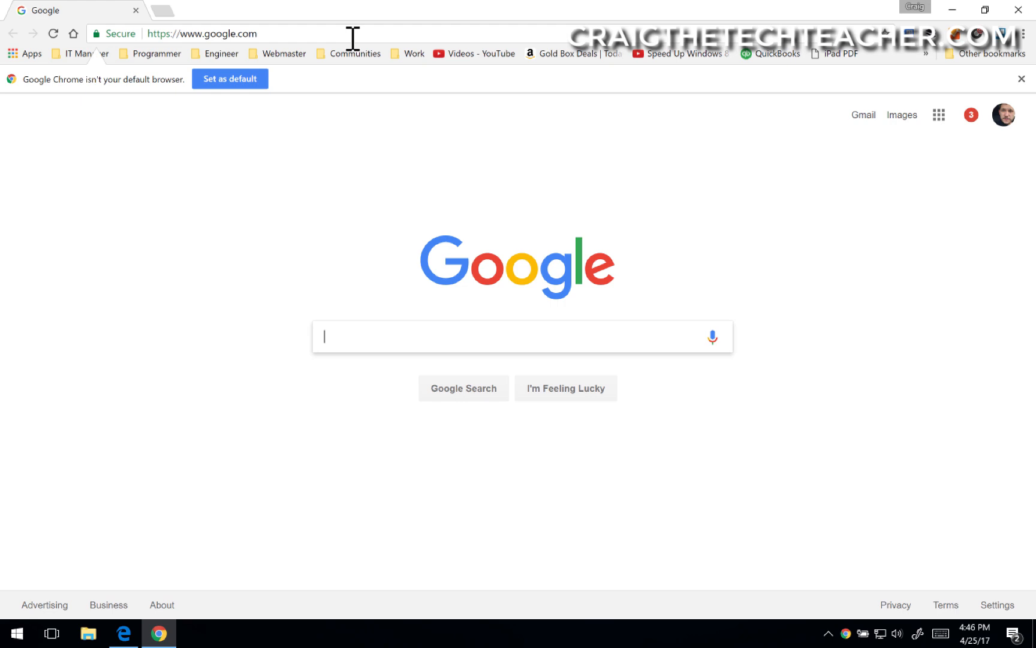
{"action": "mouse_move", "coordinate": [268, 62]}
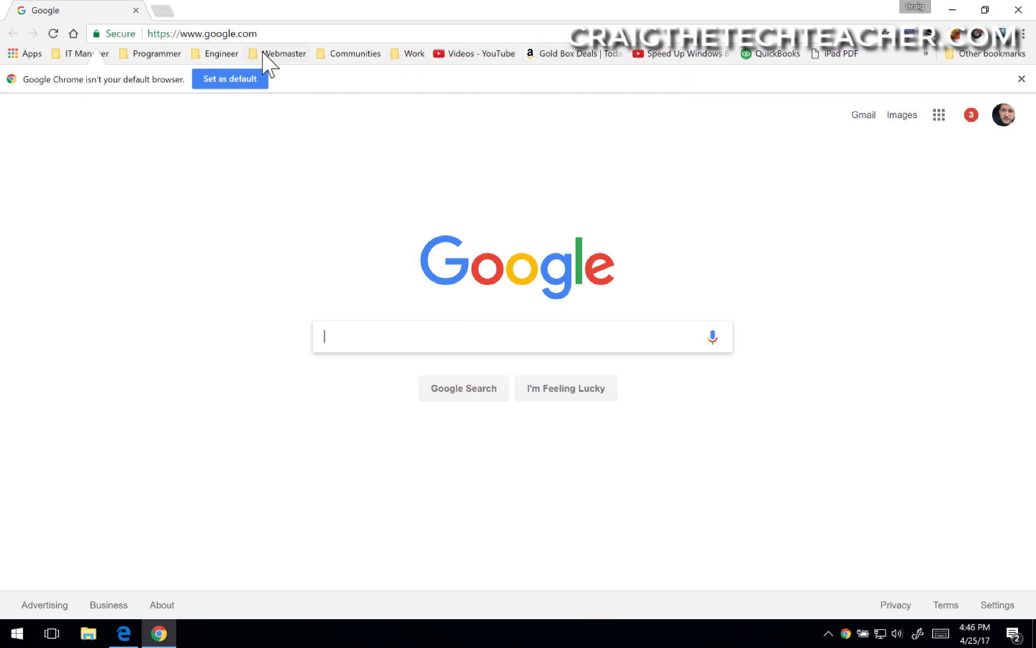
{"action": "mouse_move", "coordinate": [314, 176]}
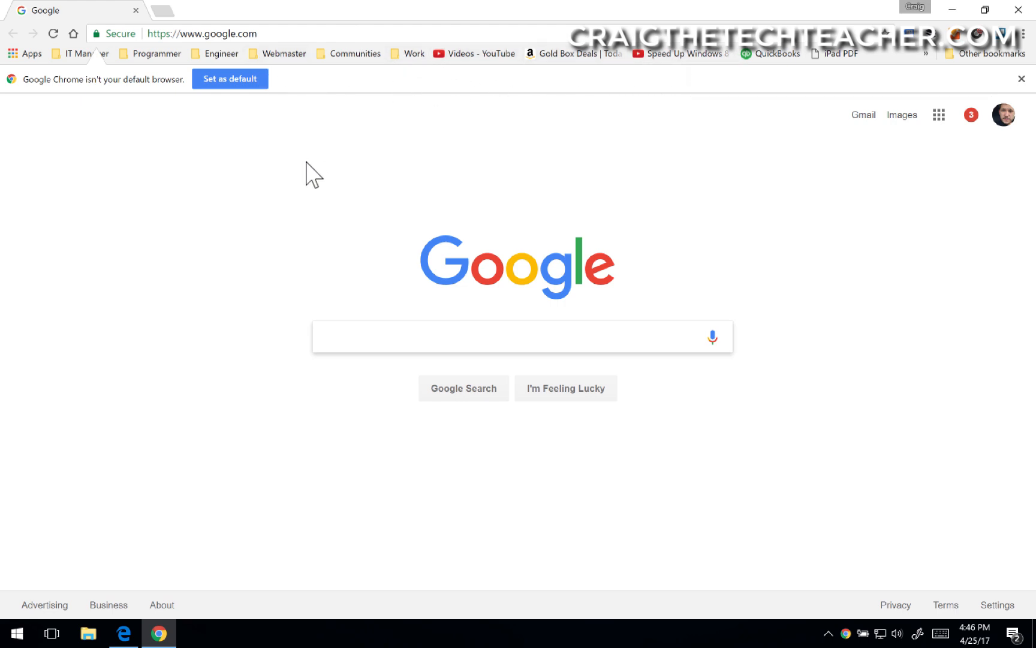
{"action": "mouse_move", "coordinate": [209, 162]}
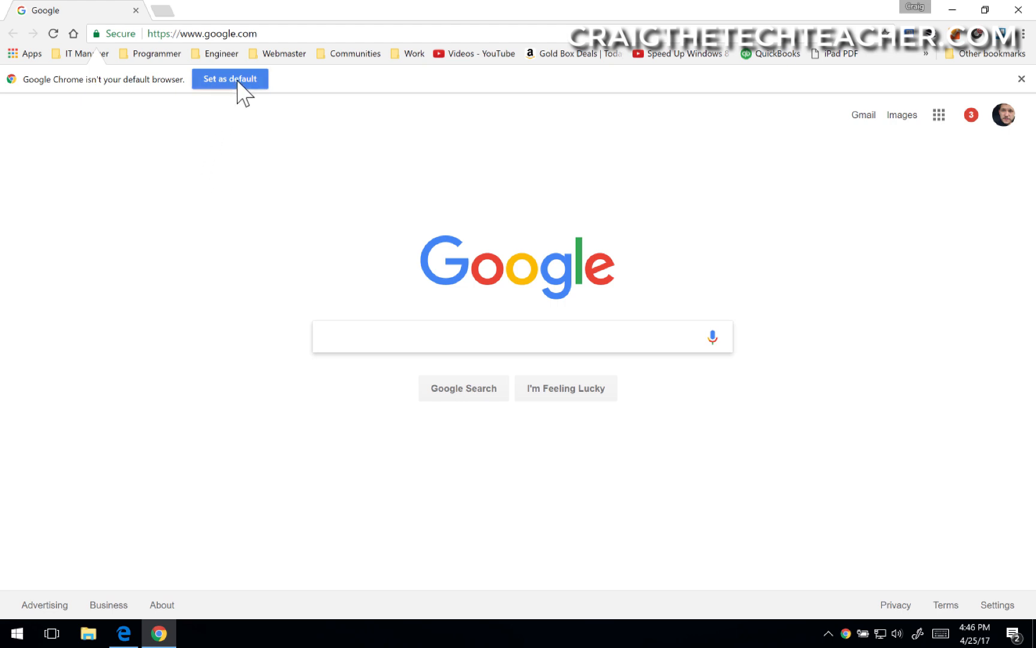
- In Default apps settings, choose Google Chrome as the Web browser
{"action": "left_click", "coordinate": [229, 79]}
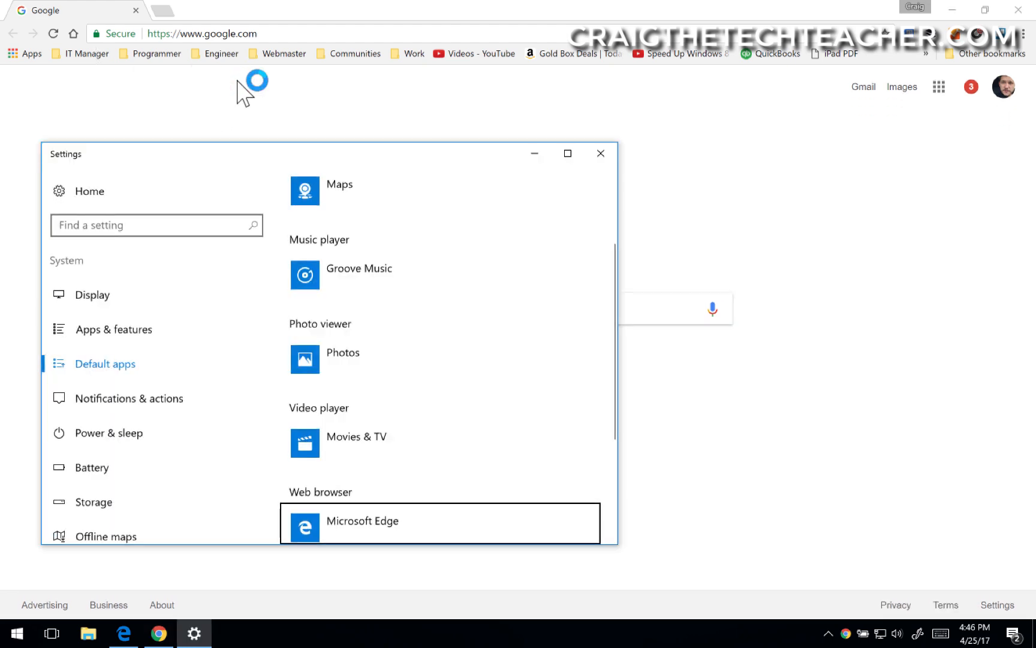
{"action": "scroll", "scroll_direction": "down", "scroll_amount": 3}
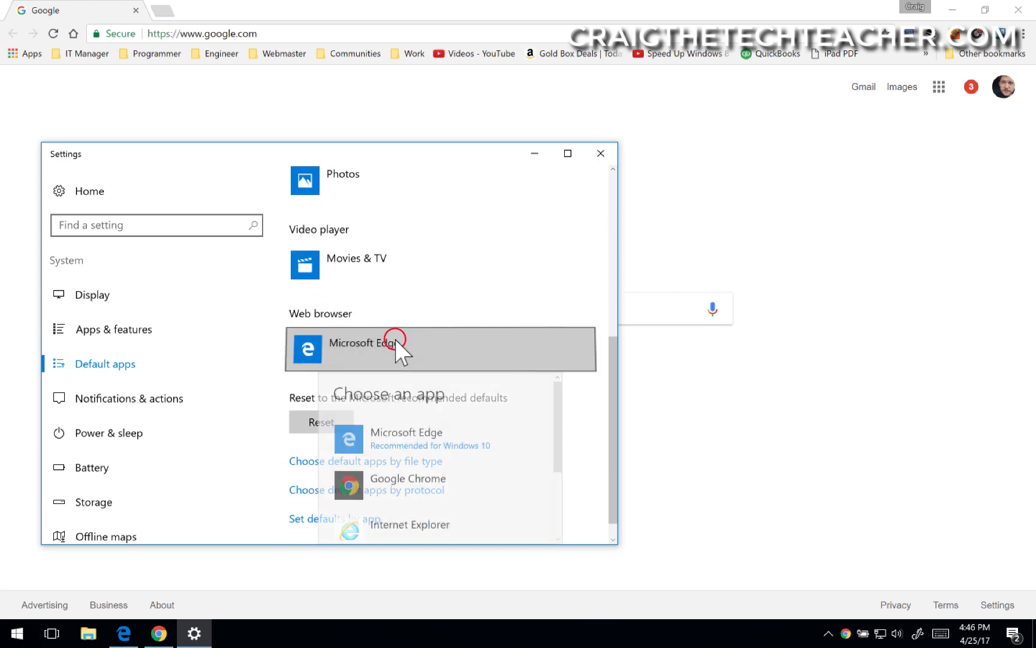
{"action": "left_click", "coordinate": [407, 483]}
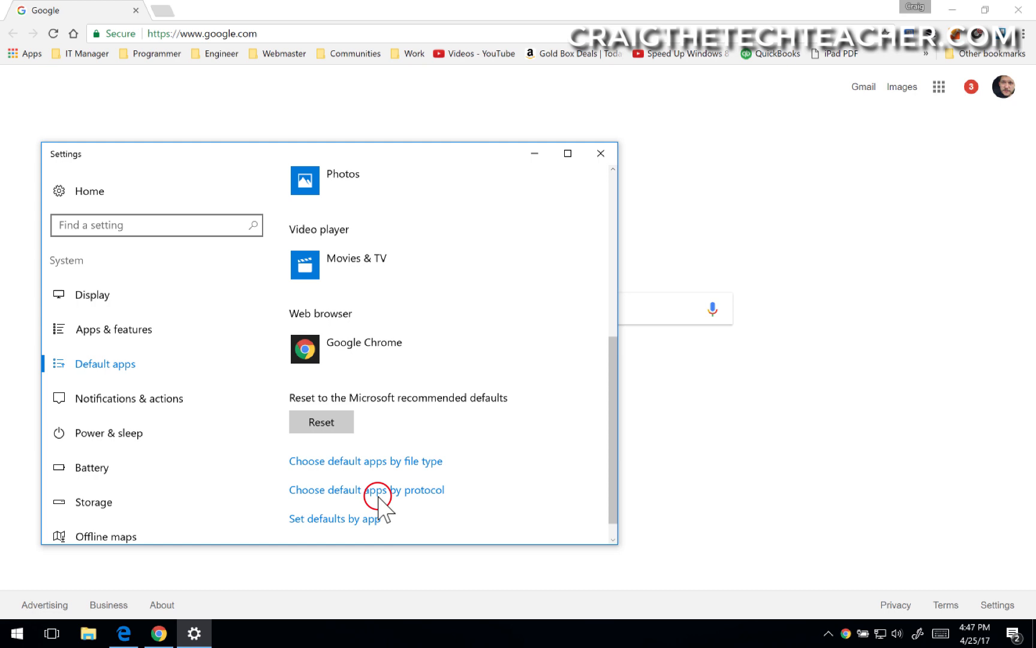
{"action": "scroll", "scroll_direction": "up", "scroll_amount": 3}
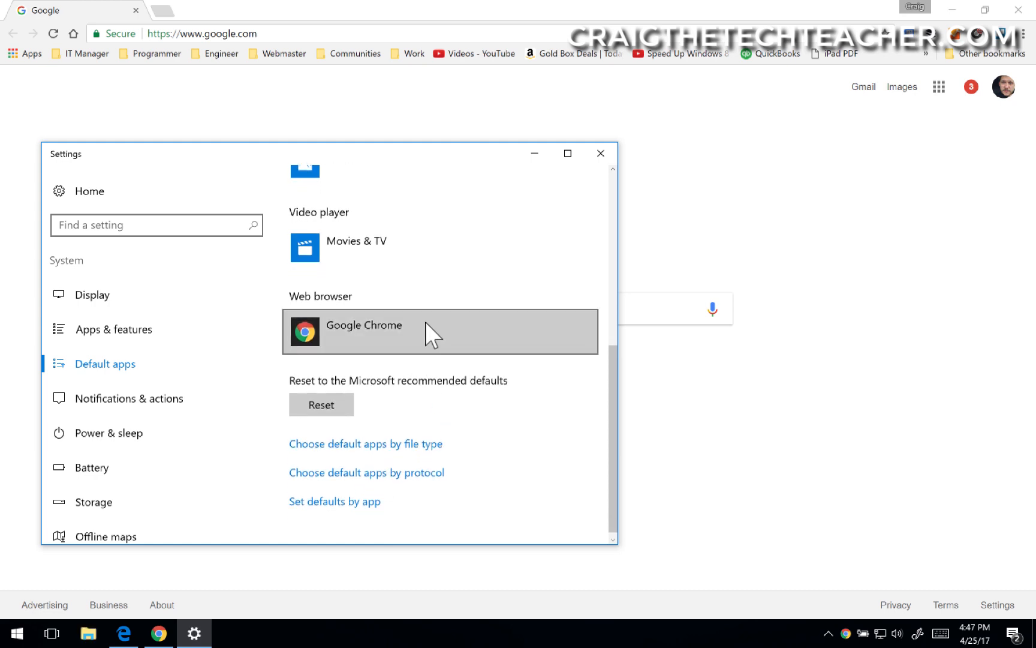
{"action": "mouse_move", "coordinate": [521, 266]}
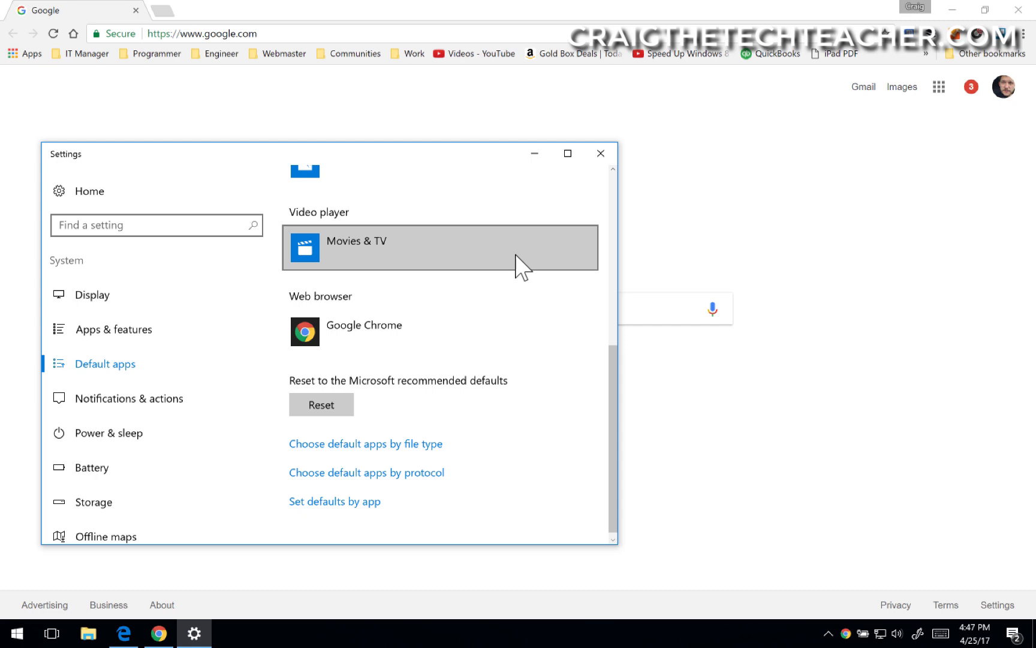
{"action": "mouse_move", "coordinate": [600, 153]}
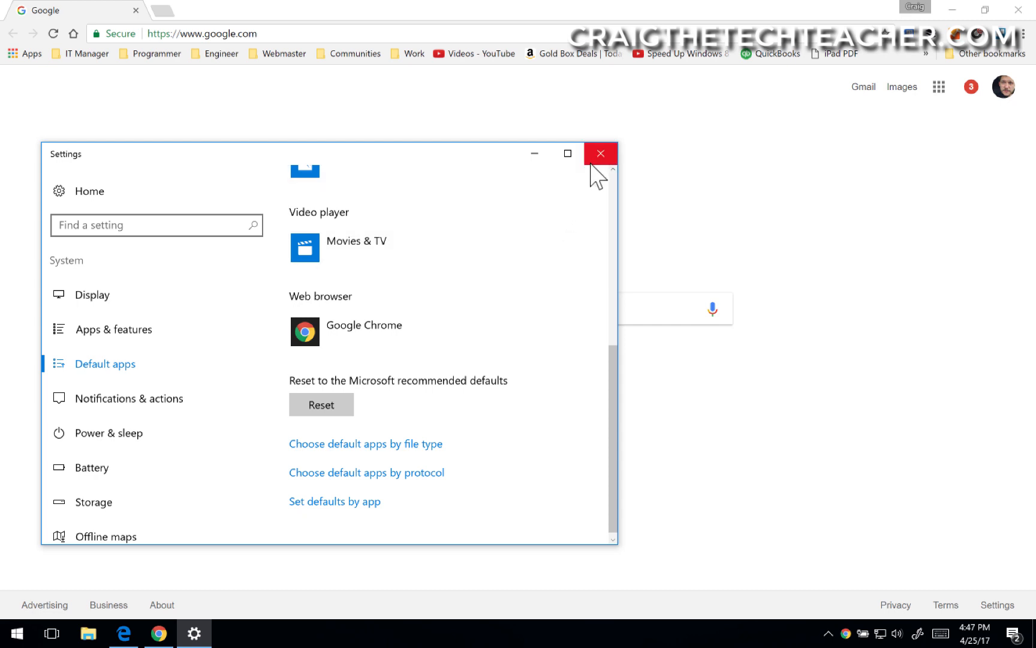
- Close Settings and enter craigthetechteacher.com into Chrome's address bar
{"action": "left_click", "coordinate": [599, 152]}
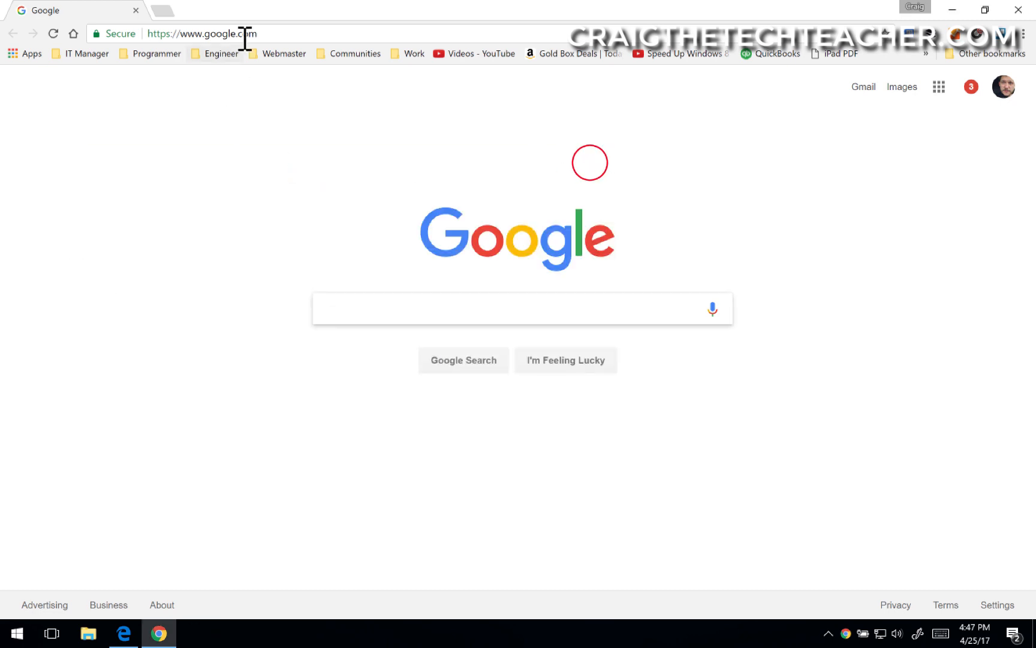
{"action": "type", "text": "craigthetechteacher.com"}
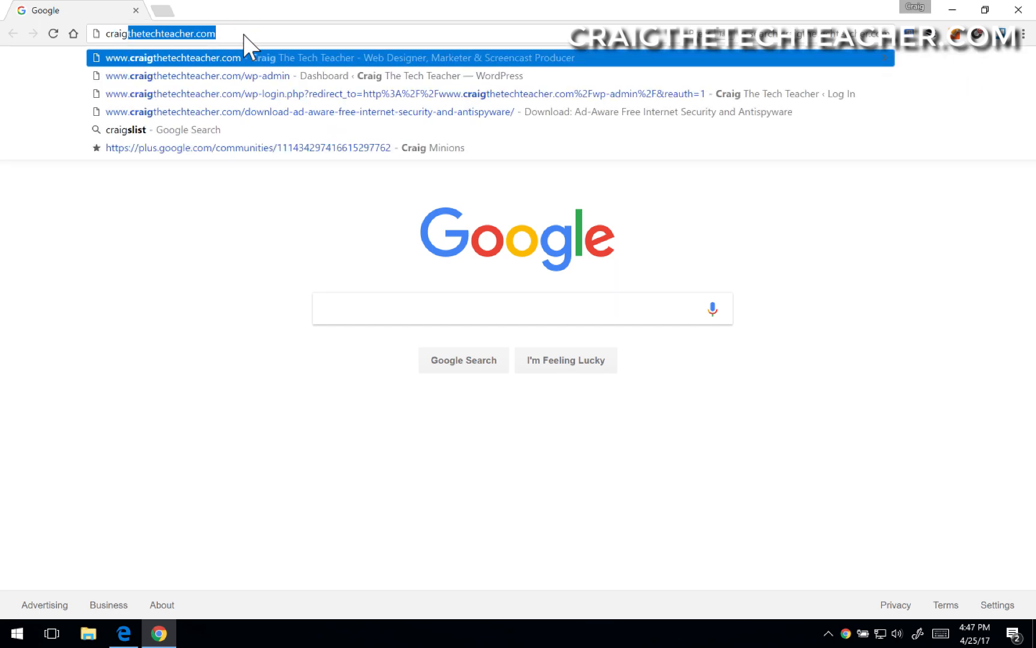